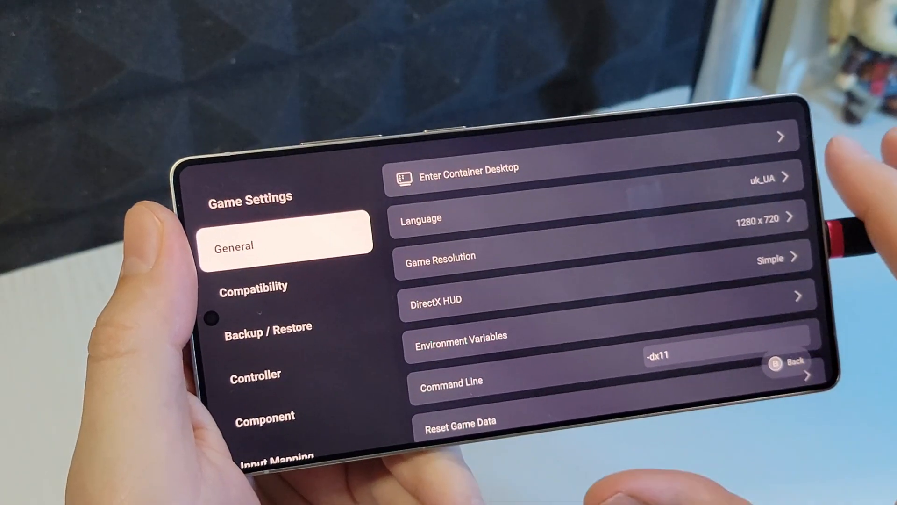
# - Confirm the -dx11 command line in the game's General settings
pyautogui.click(253, 285)
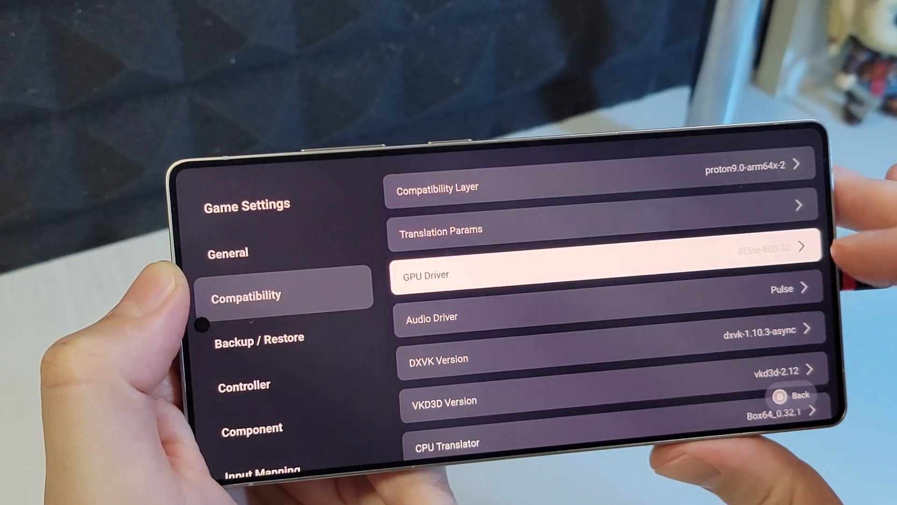
# - Review the Compatibility settings: Proton 9.0, GPU driver, DXVK 1.10.3-async, VKD3D 2.12, Box64 0.32.1
pyautogui.scroll(-3)
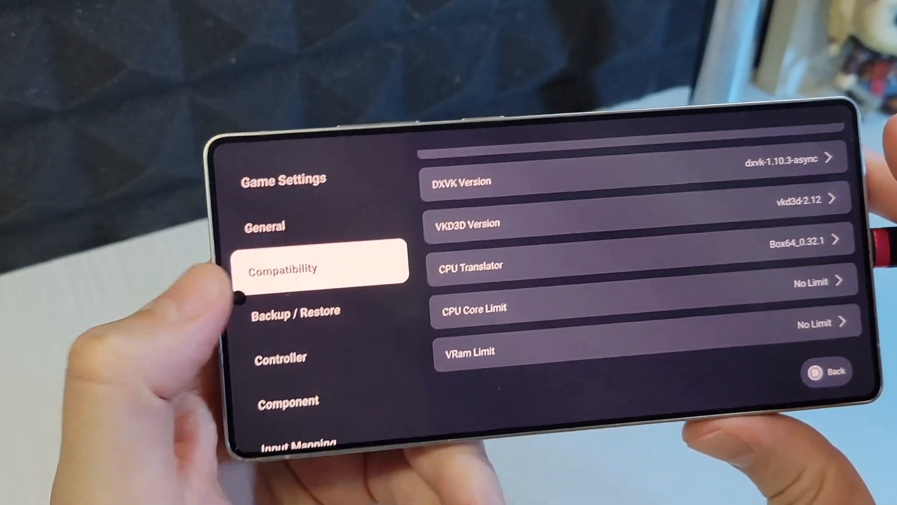